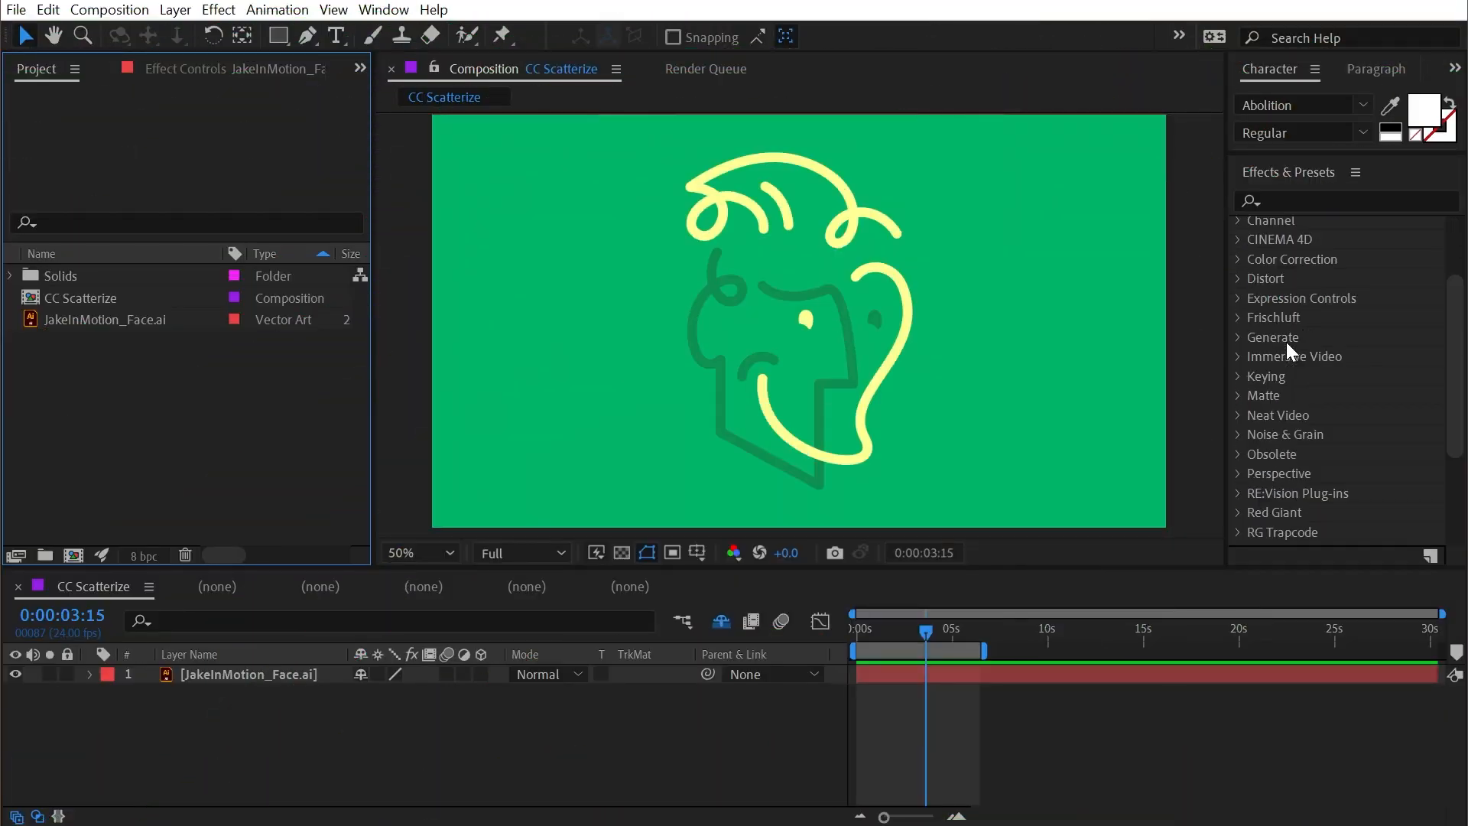
# Apply CC Scatterize from the Simulation folder to the JakeInMotion_Face layer
pyautogui.click(1241, 225)
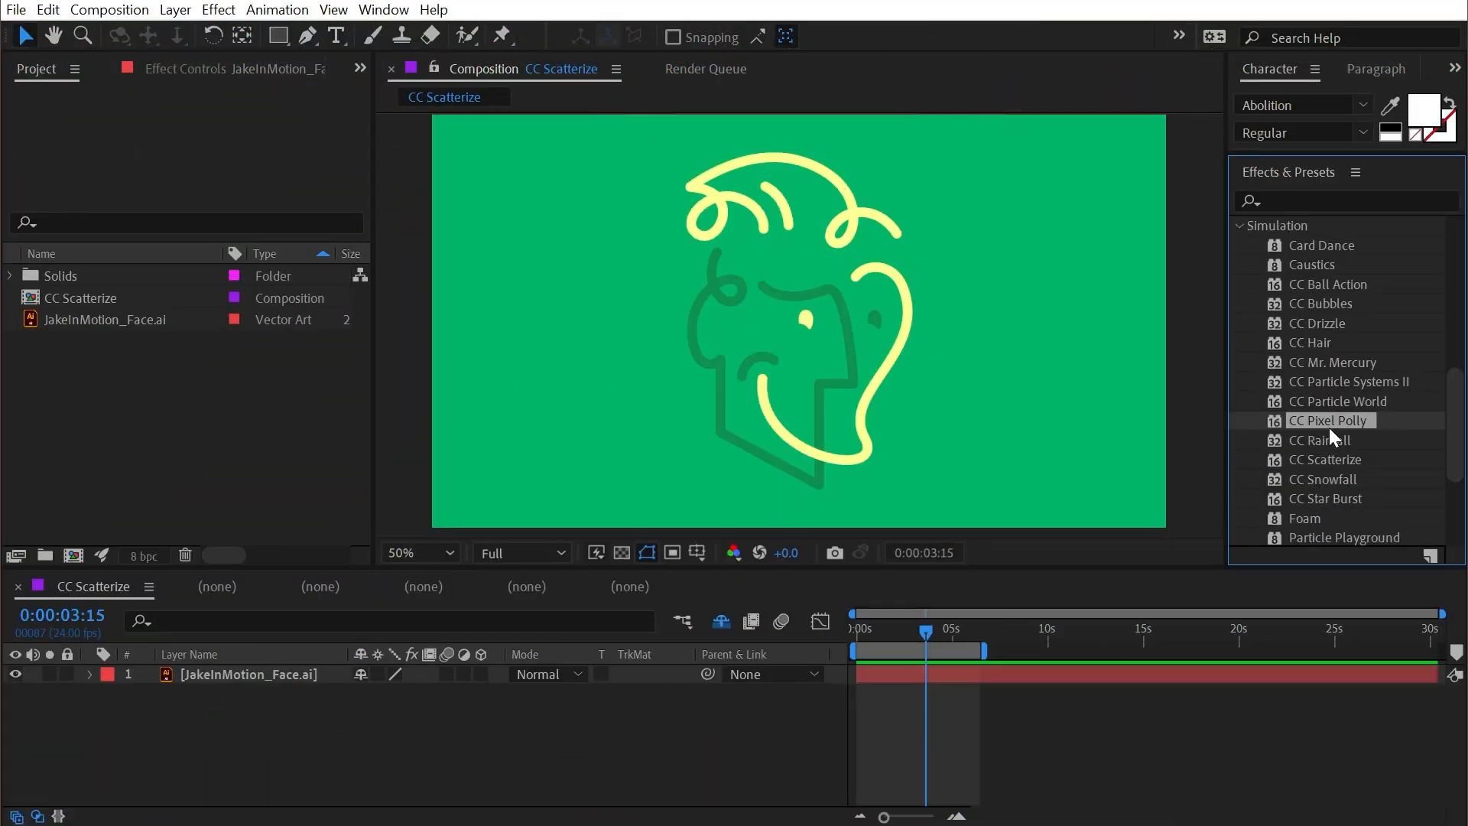
pyautogui.doubleClick(1329, 459)
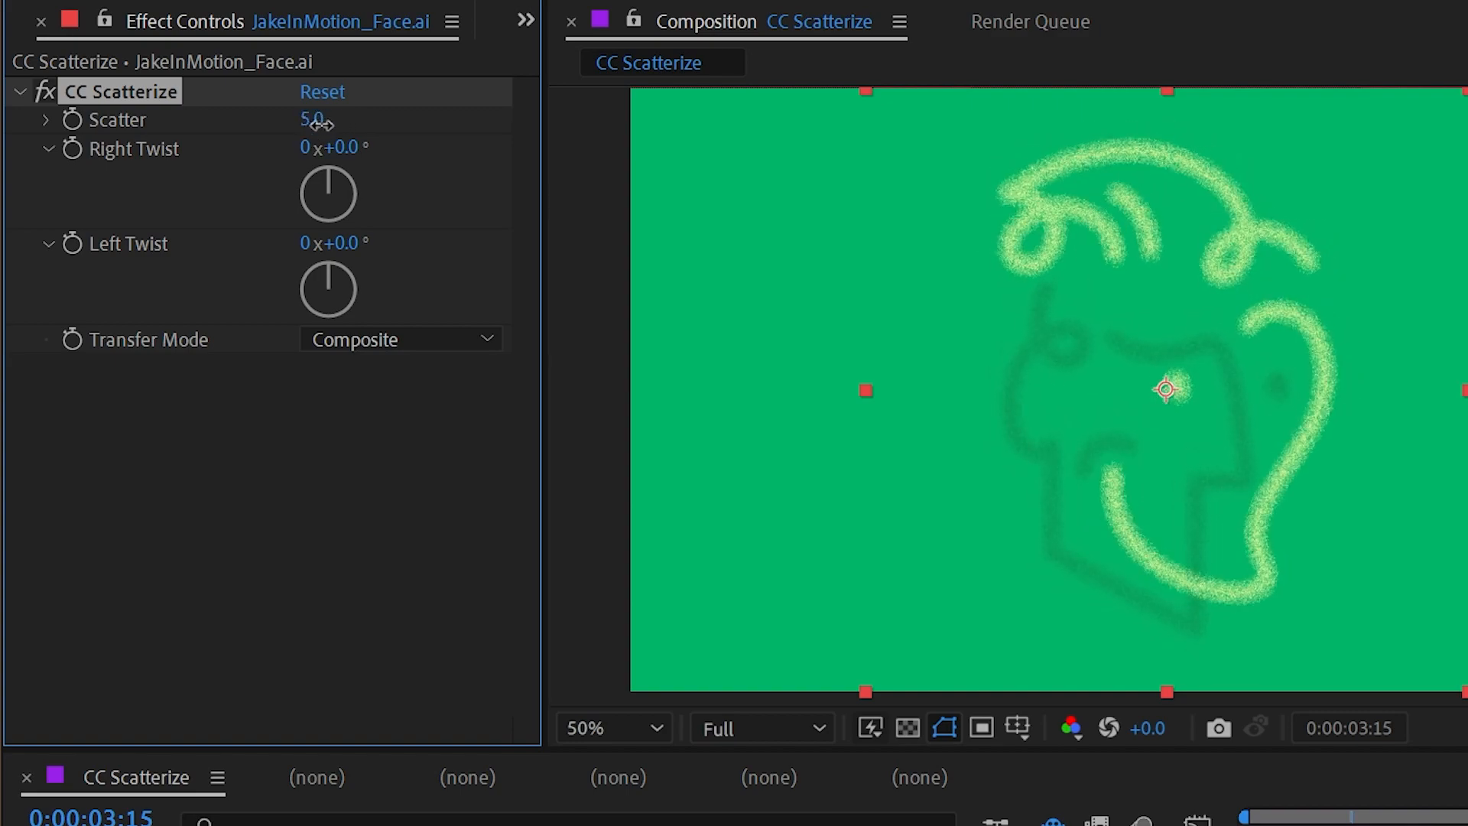
# Scrub the CC Scatterize Scatter amount back to 0.0 so the face lines are clean
pyautogui.moveTo(318, 119); pyautogui.dragTo(351, 120)
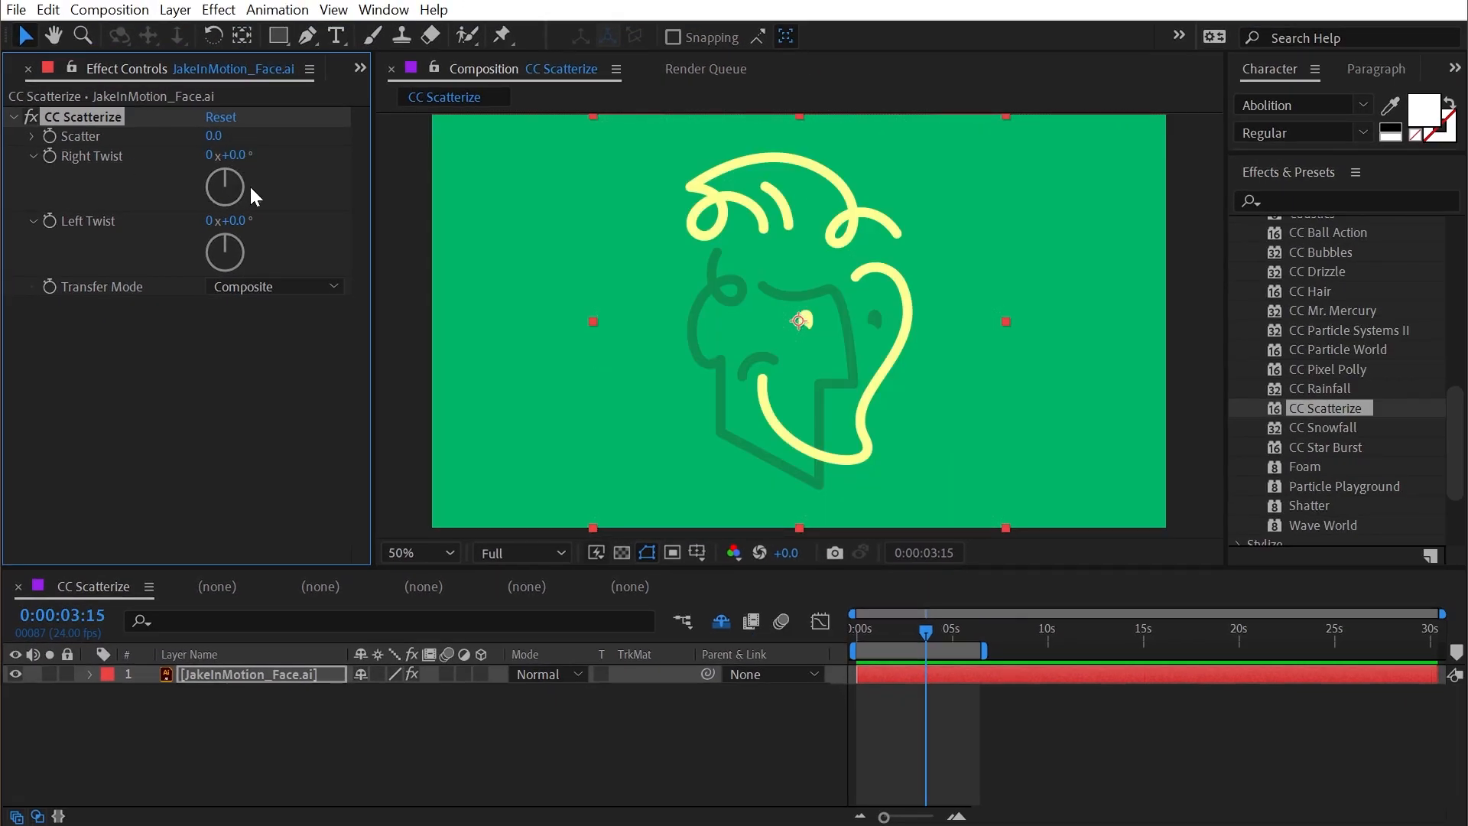
pyautogui.moveTo(225, 185); pyautogui.dragTo(234, 164)
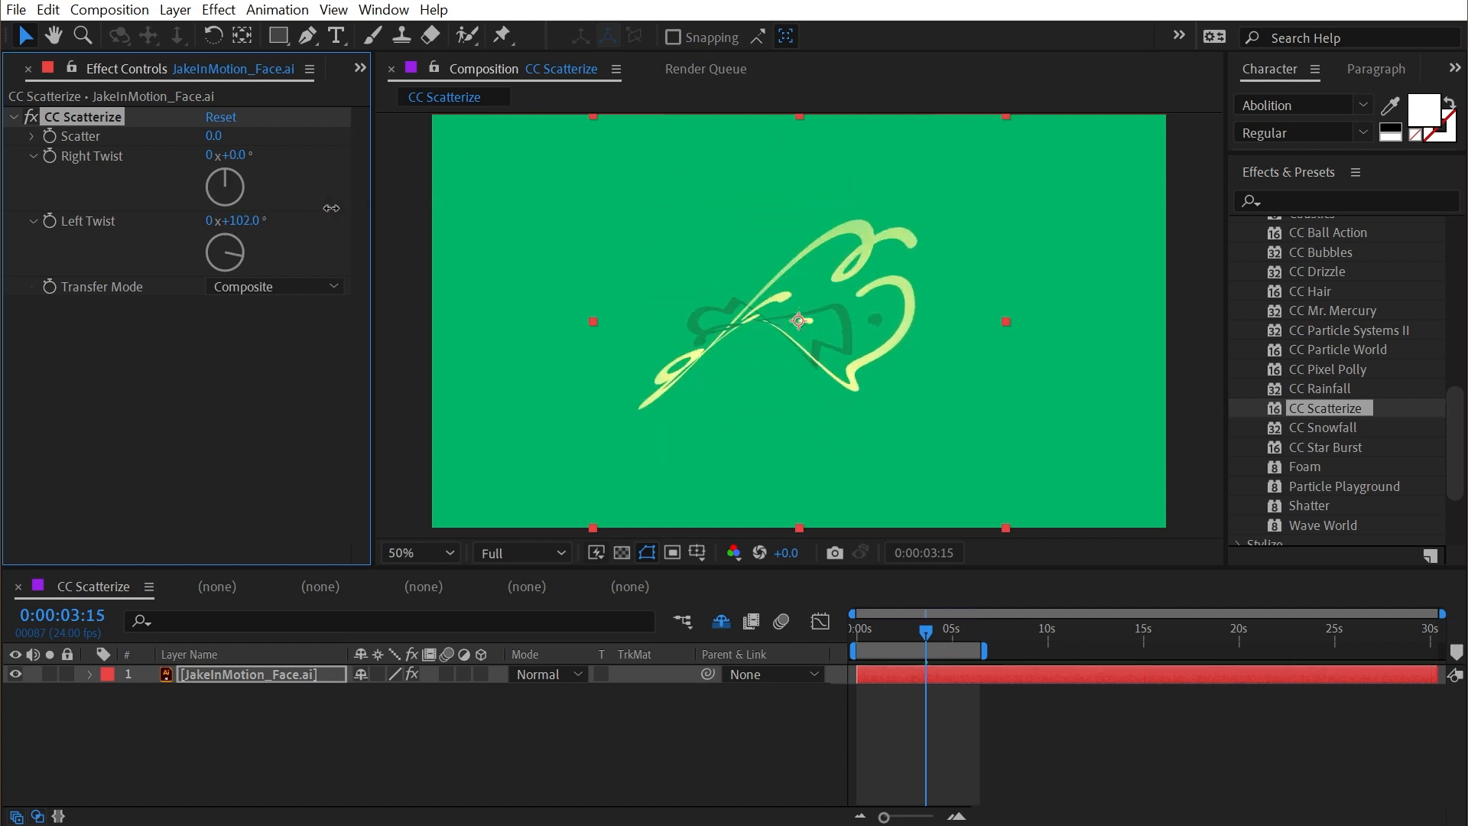
pyautogui.click(274, 287)
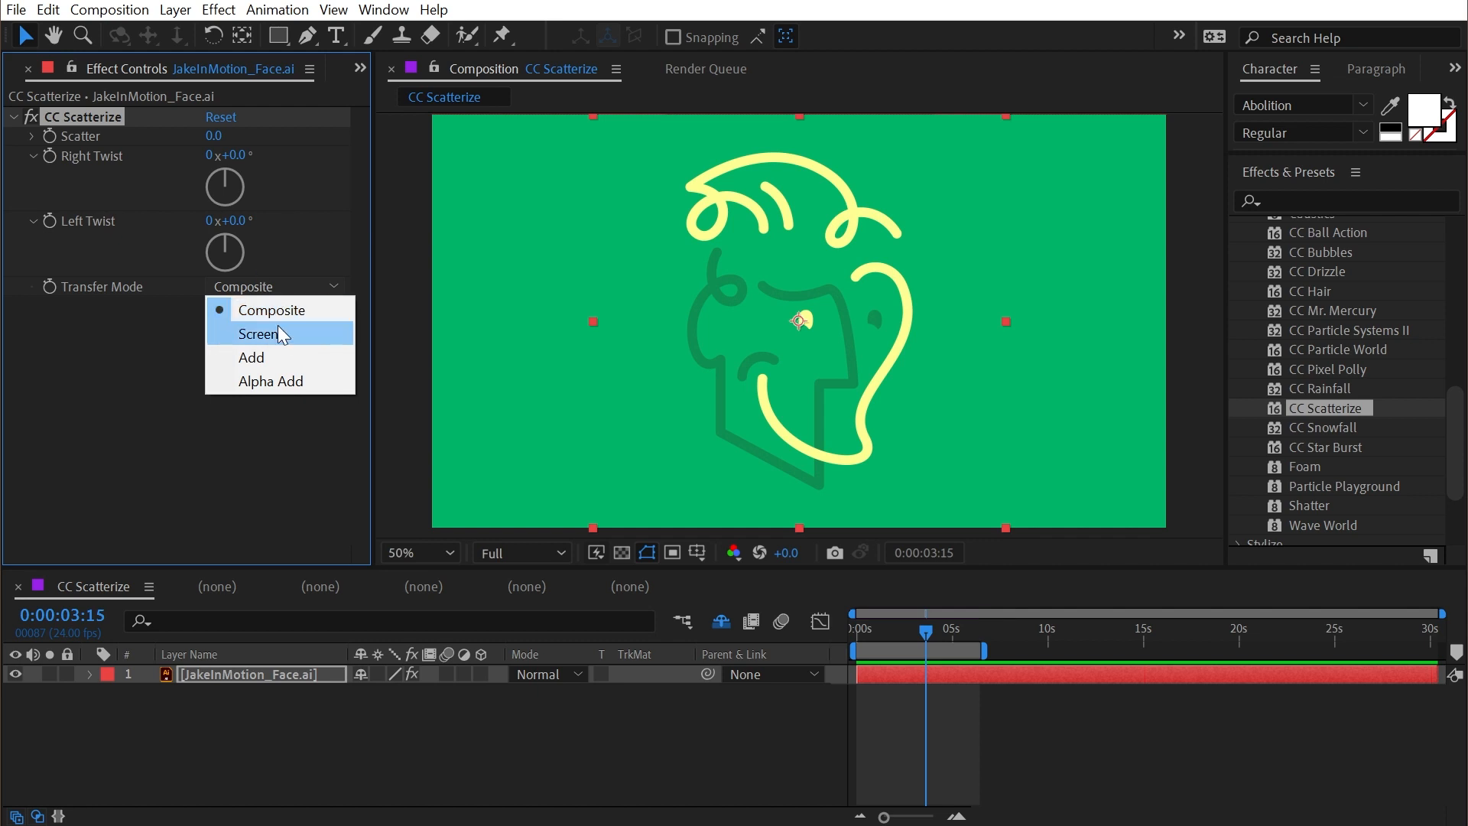
pyautogui.click(258, 334)
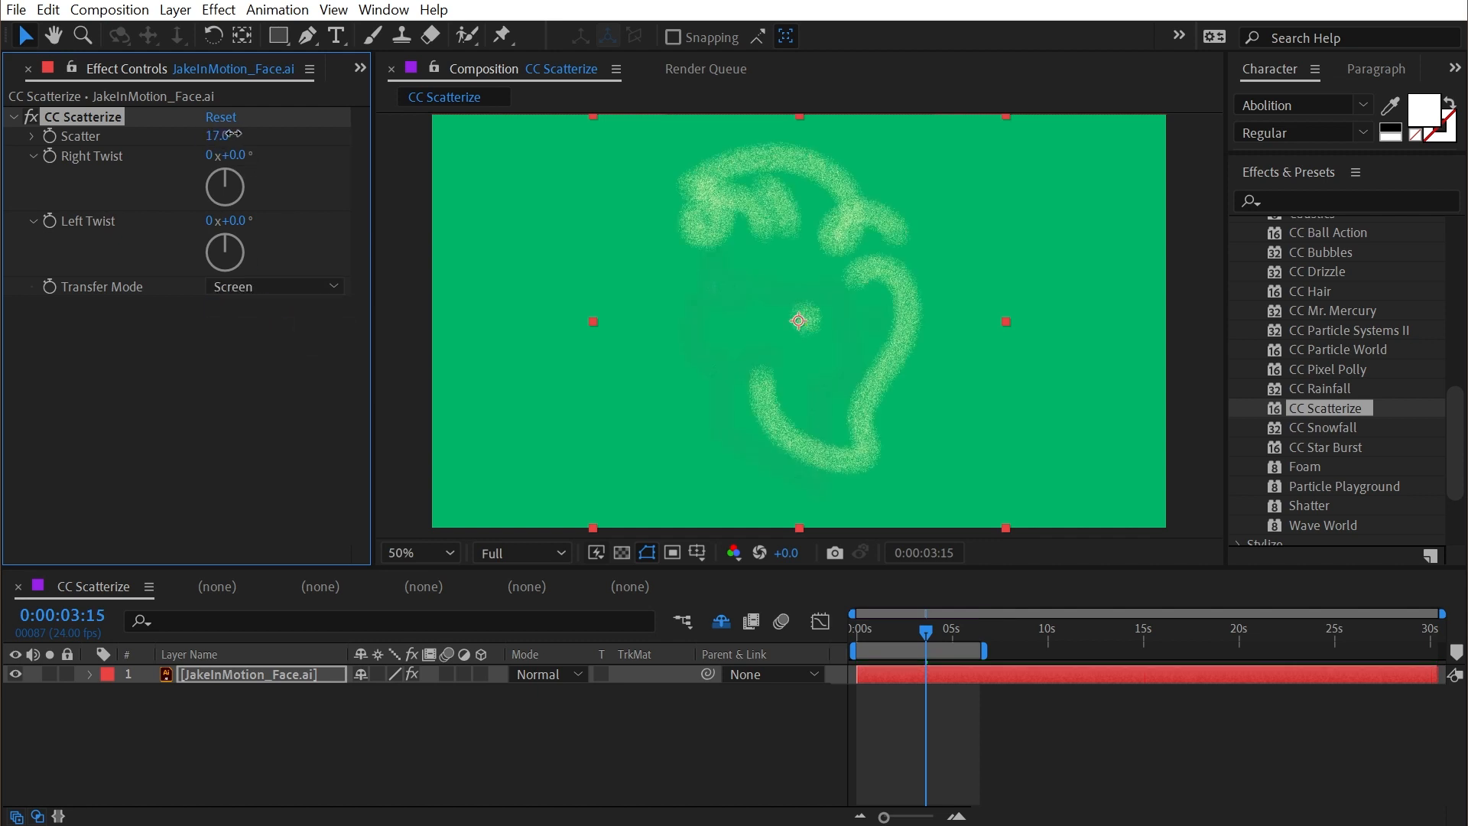
pyautogui.moveTo(220, 136); pyautogui.dragTo(215, 136)
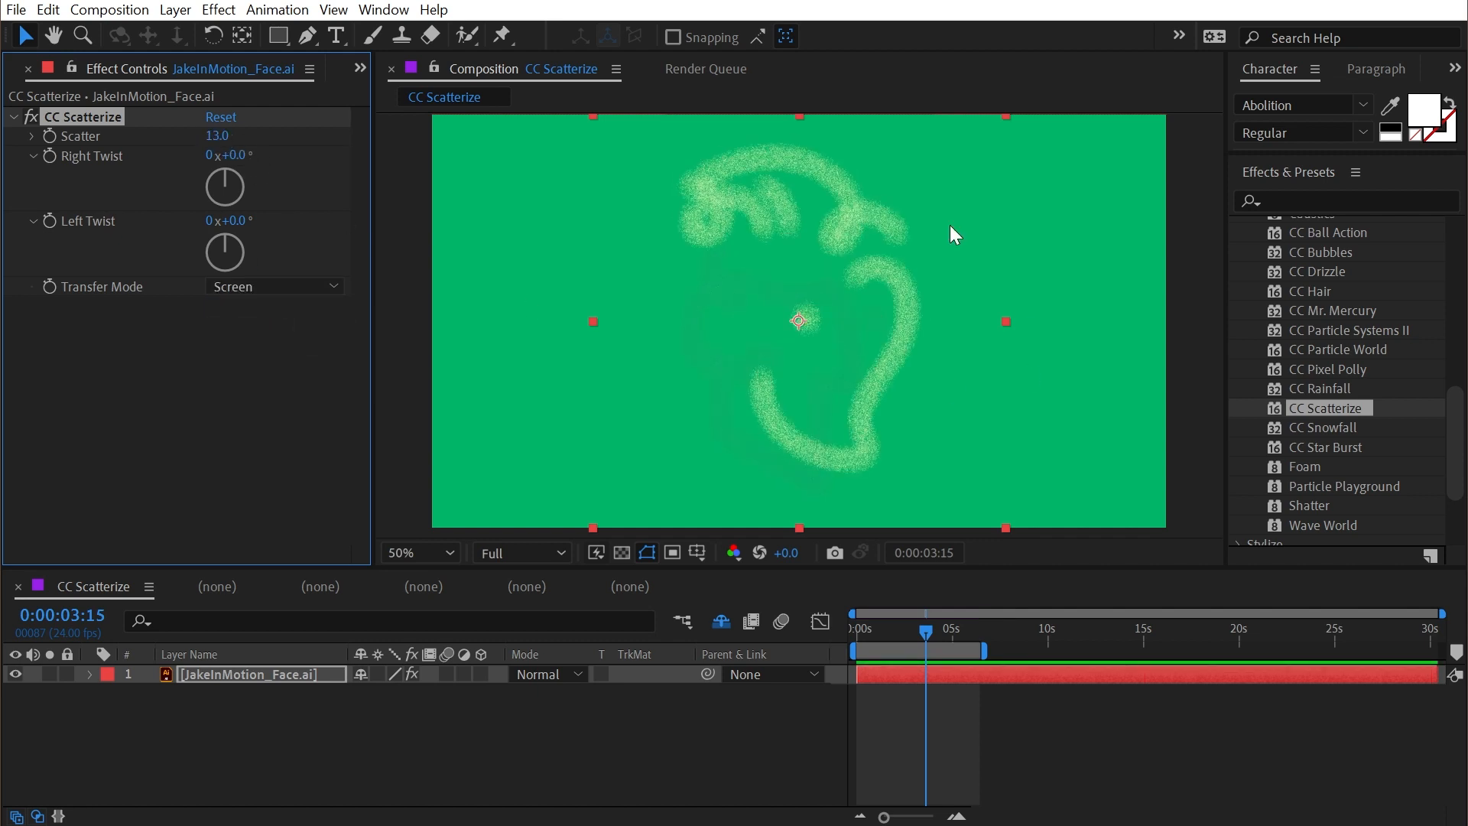
pyautogui.click(275, 287)
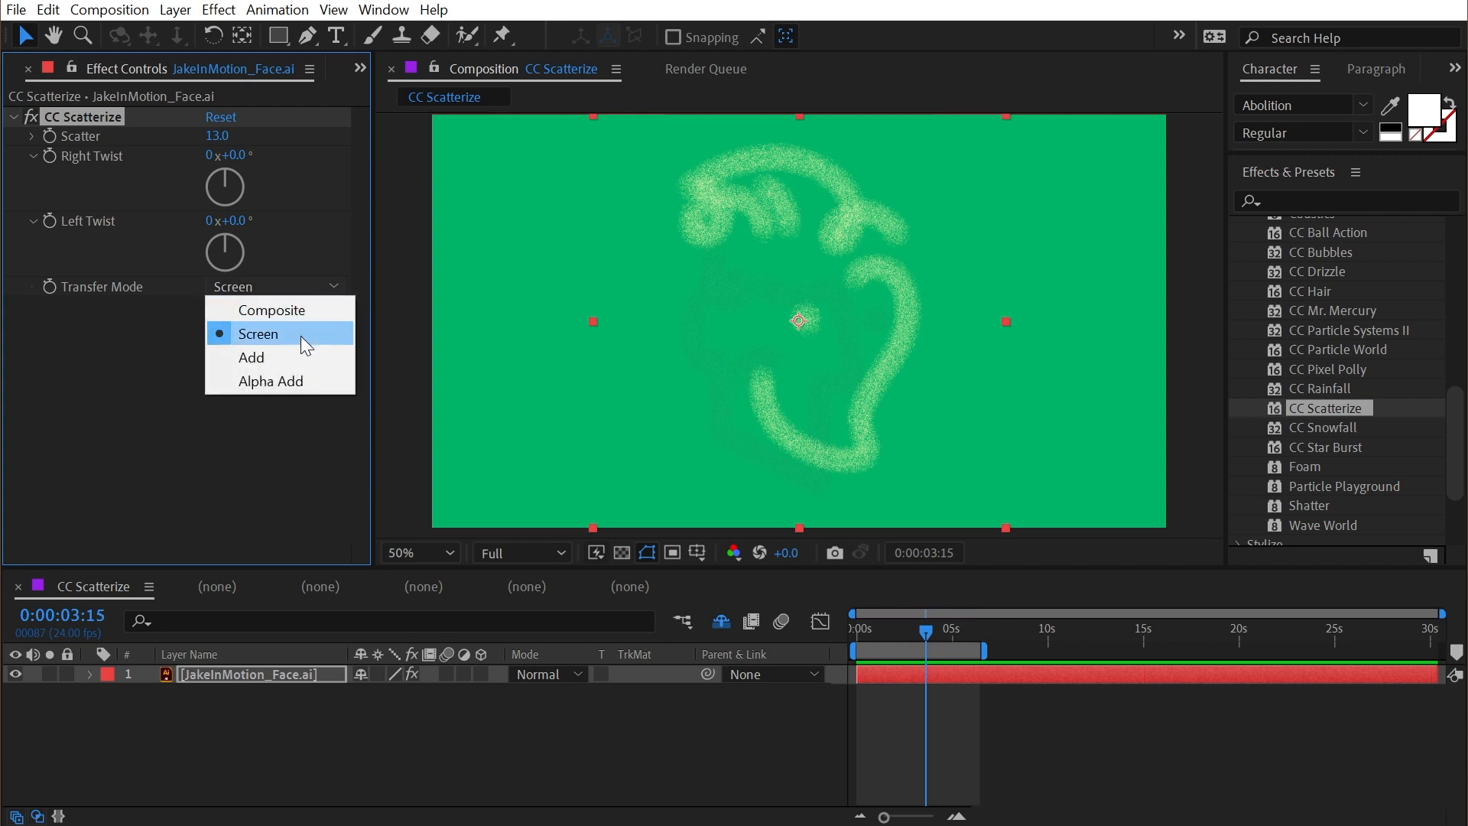
pyautogui.click(250, 357)
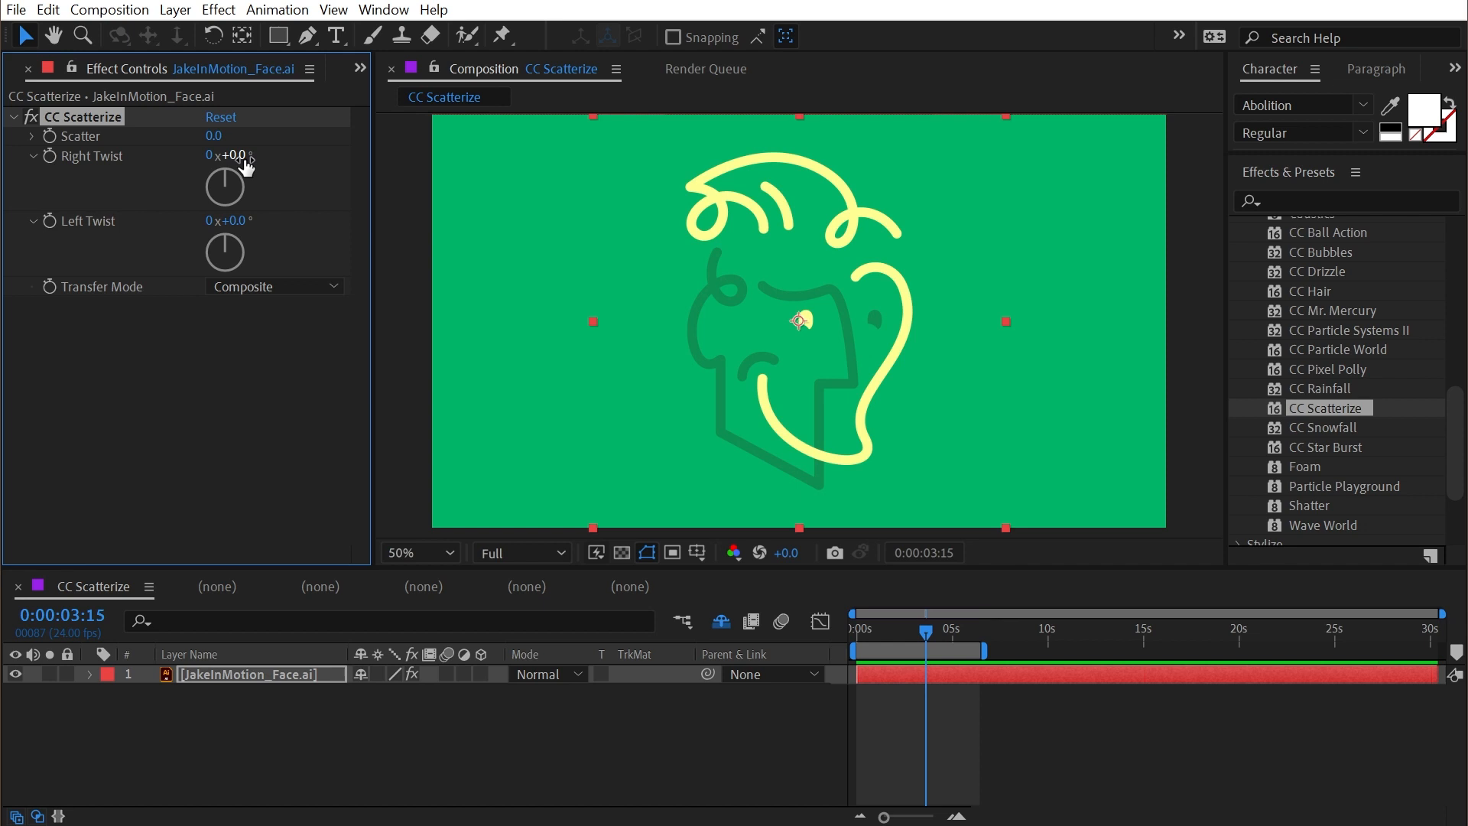
# Order the effects Transform, CC Scatterize, Transform 2 and set Transform 2 Rotation to -90
pyautogui.moveTo(243, 159); pyautogui.dragTo(253, 145)
pyautogui.write('transf')
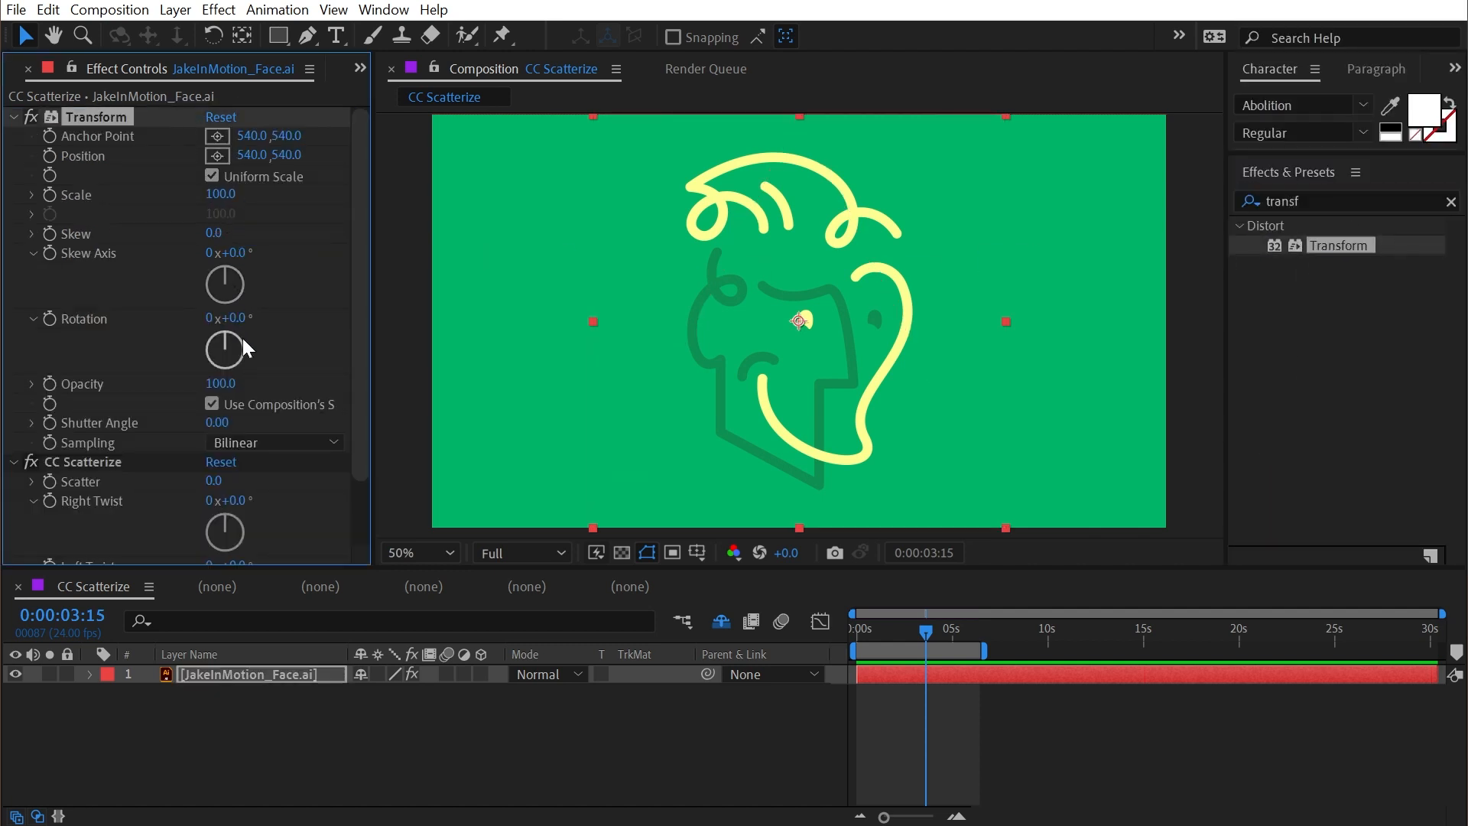
pyautogui.click(230, 318)
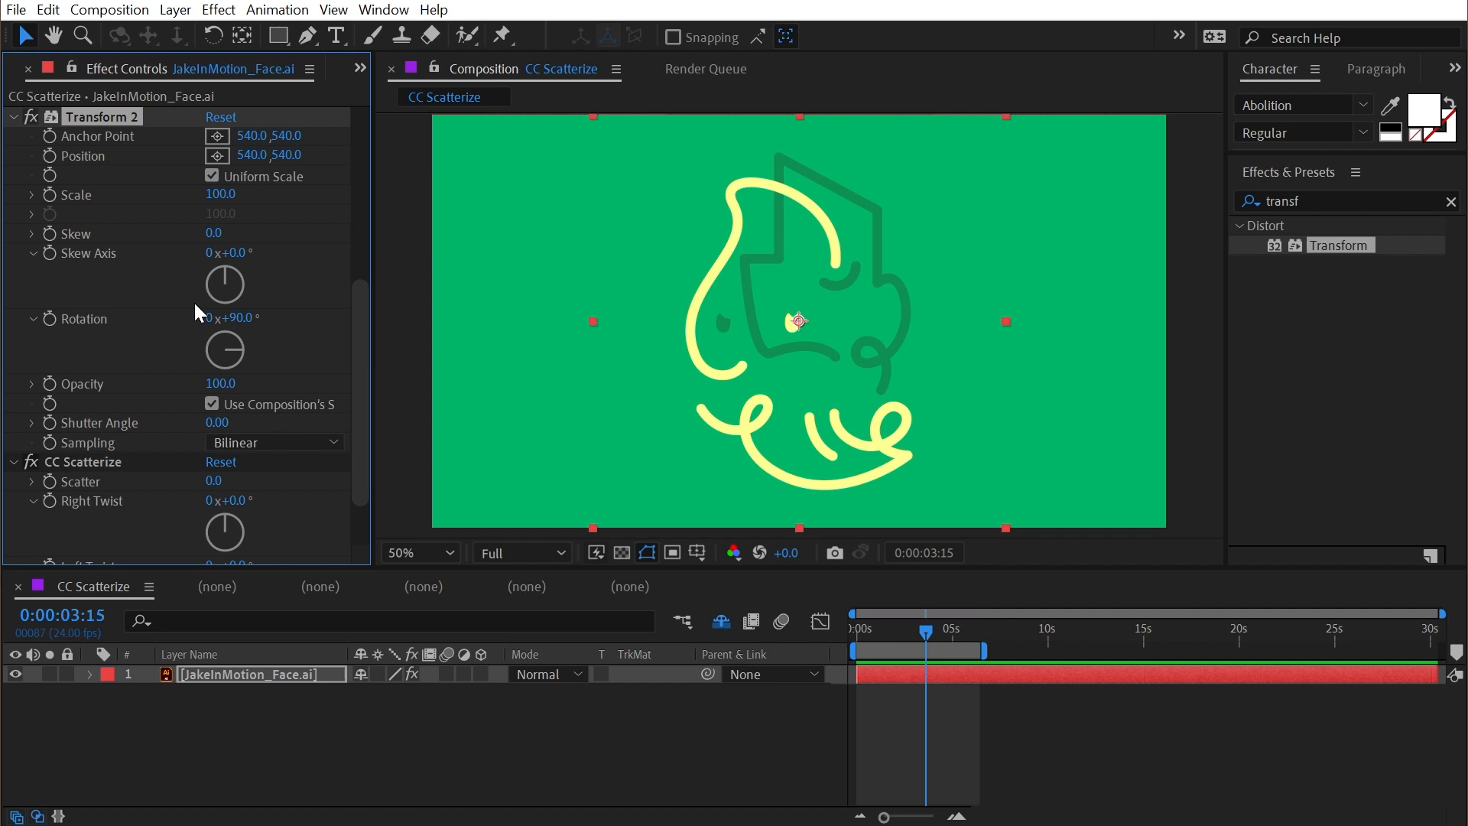
pyautogui.click(239, 320)
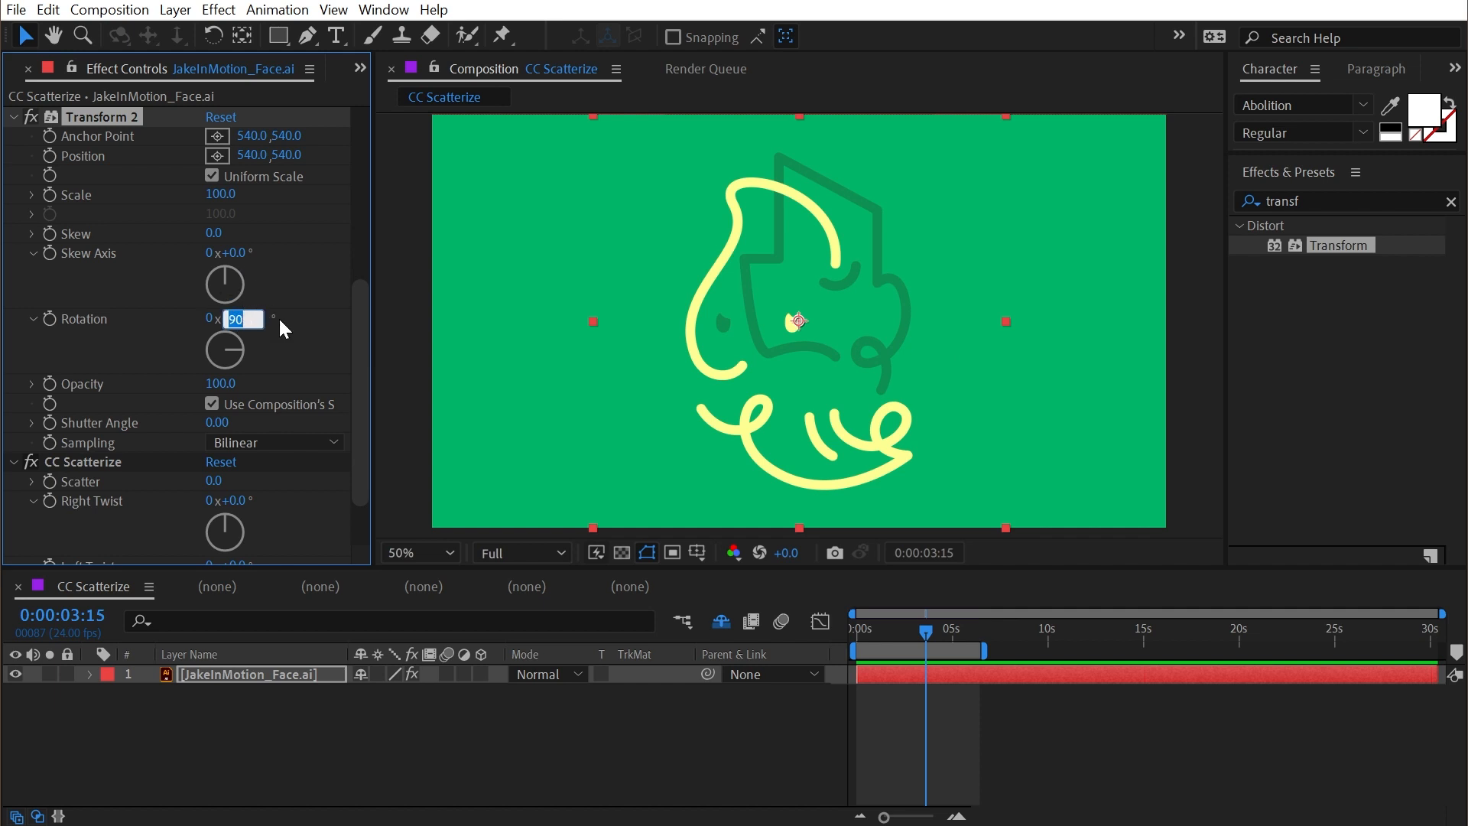
pyautogui.write('-90')
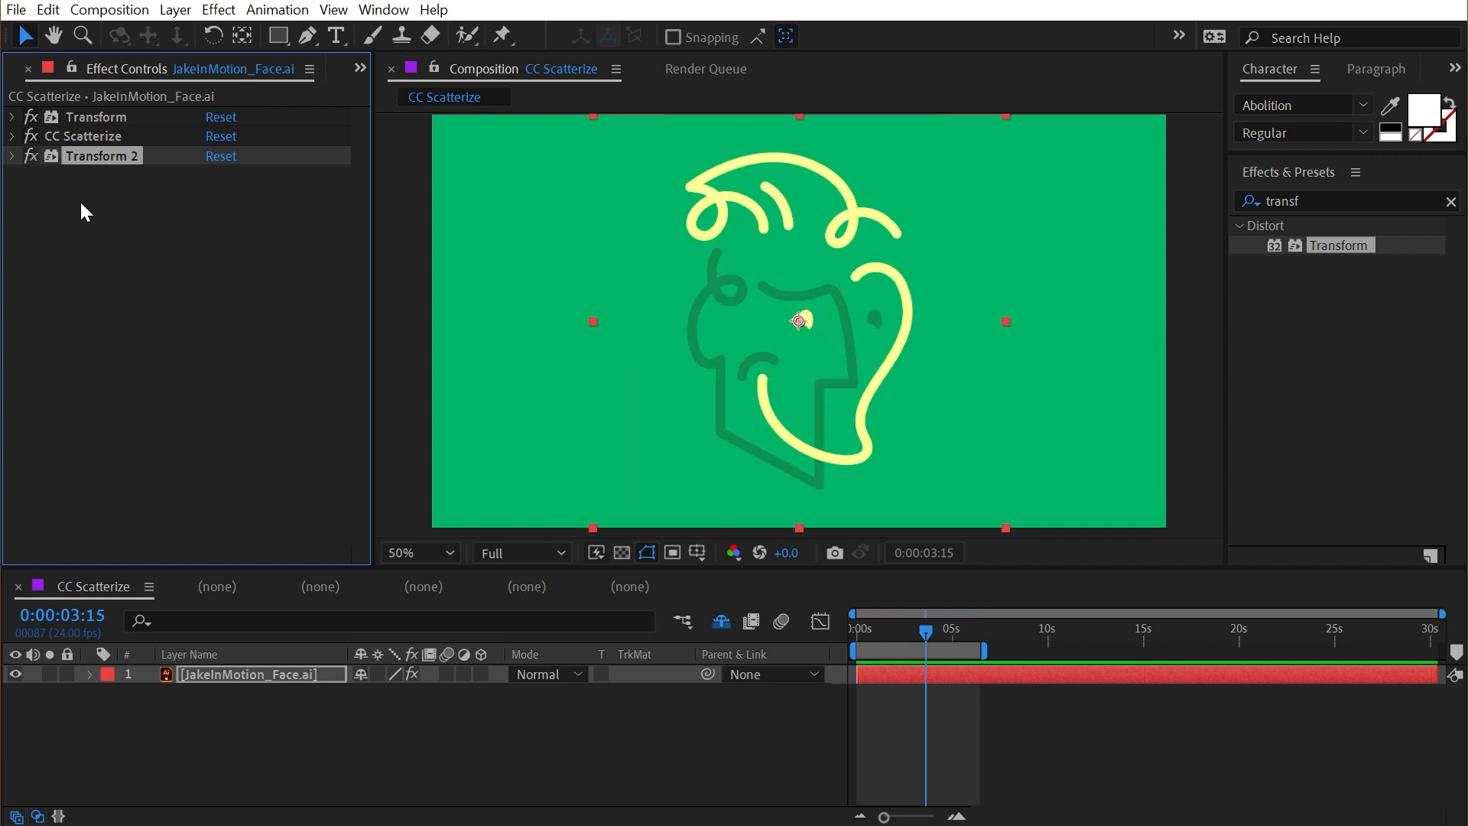
pyautogui.moveTo(12, 145)
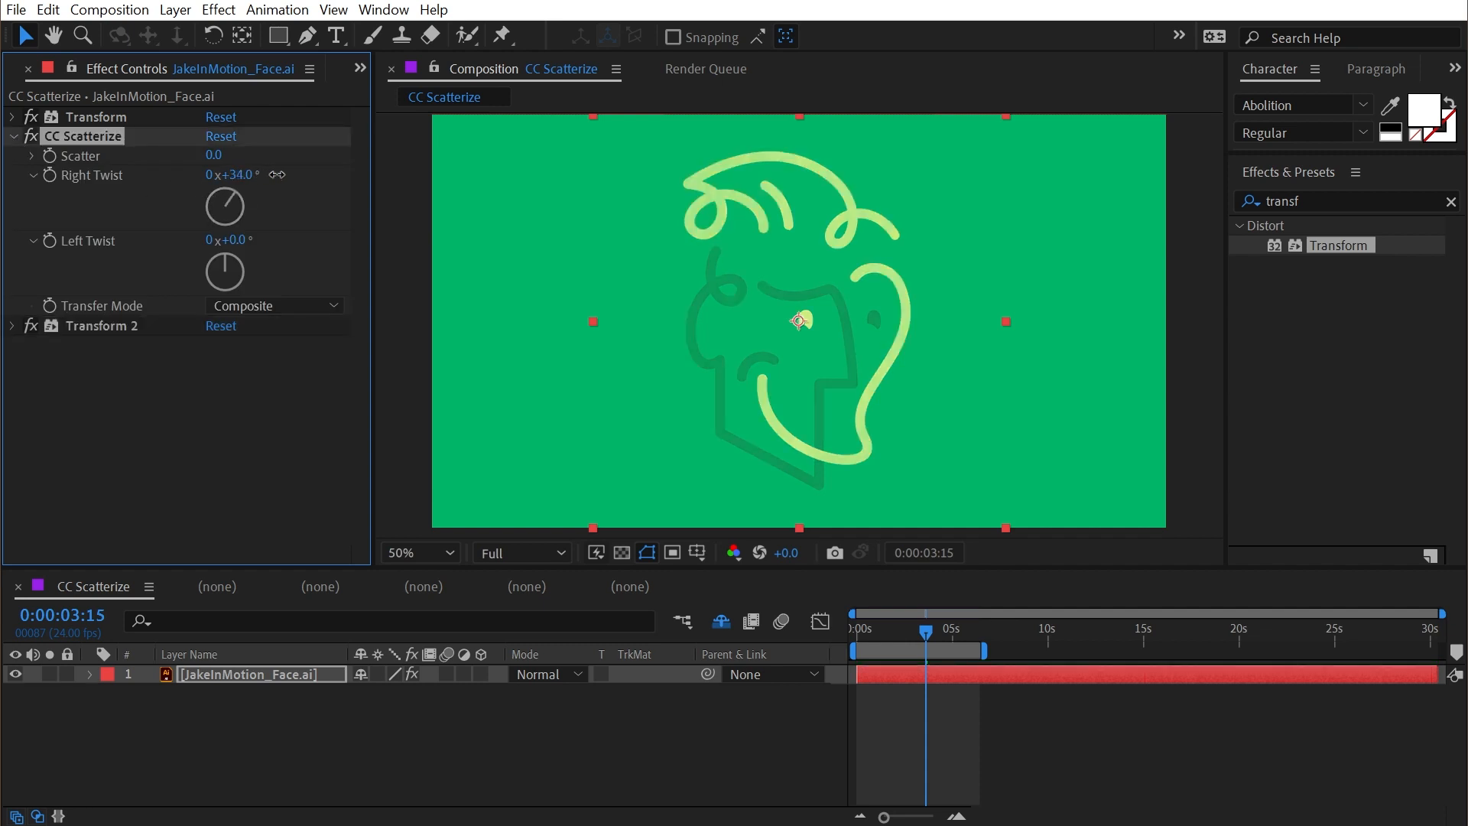
# Scrub CC Scatterize Right Twist to about +34° to twist the face lines
pyautogui.moveTo(228, 174); pyautogui.dragTo(233, 174)
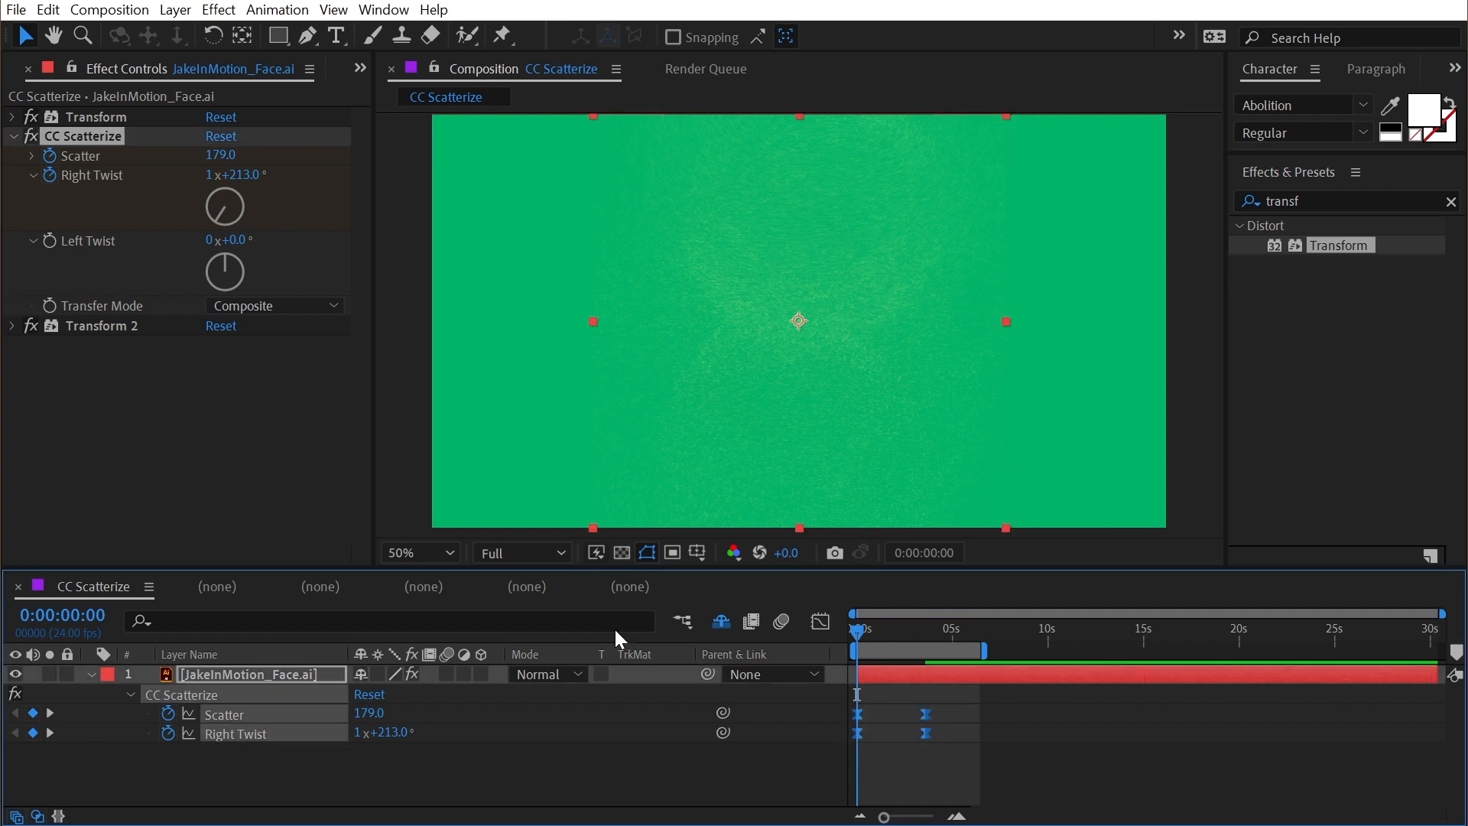
# Add zero Scatter and Right Twist keyframes at 1:05, then search Effects & Presets for 'cc comp'
pyautogui.click(818, 621)
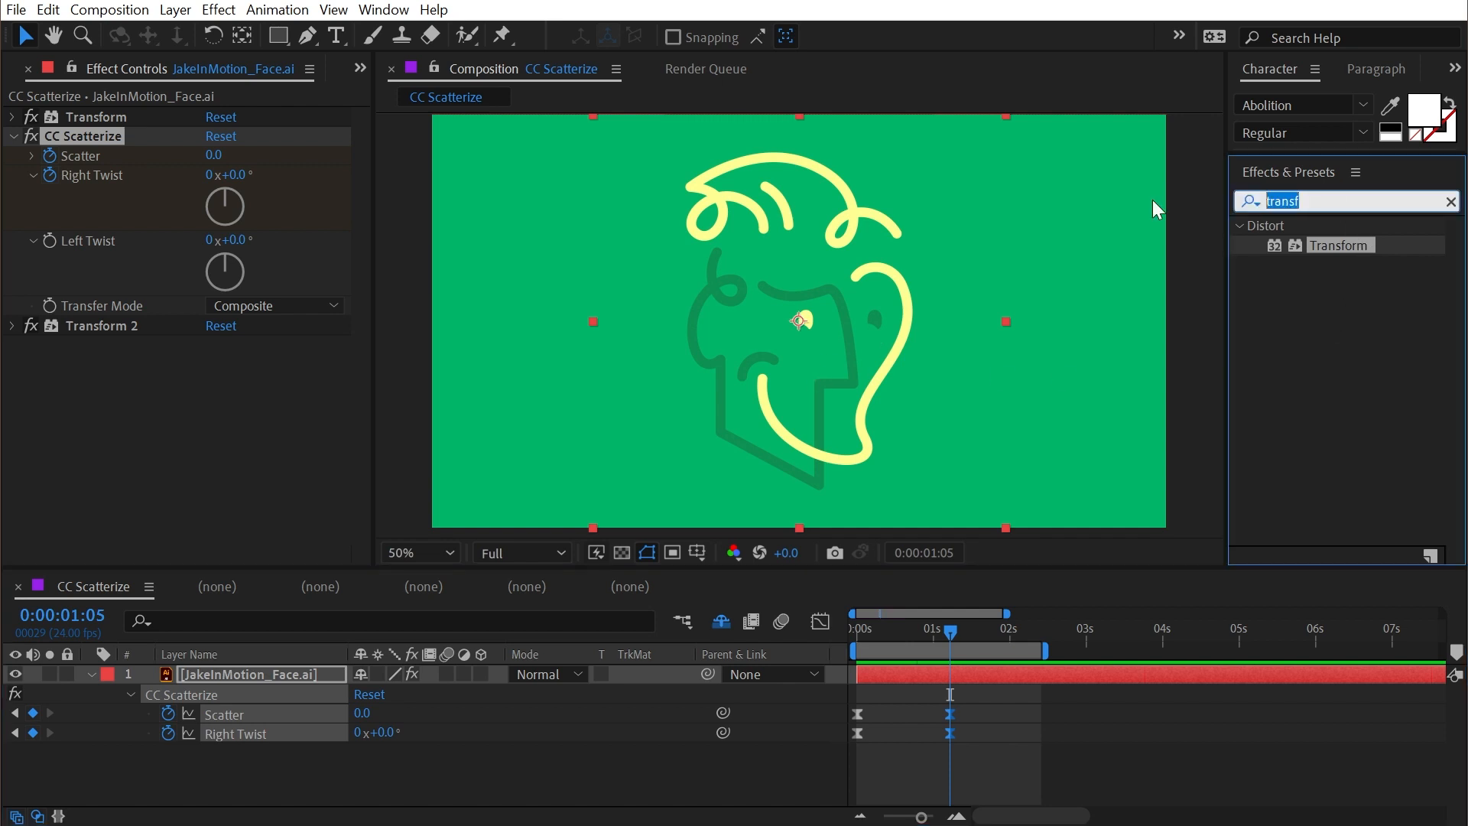
pyautogui.write('cc comp')
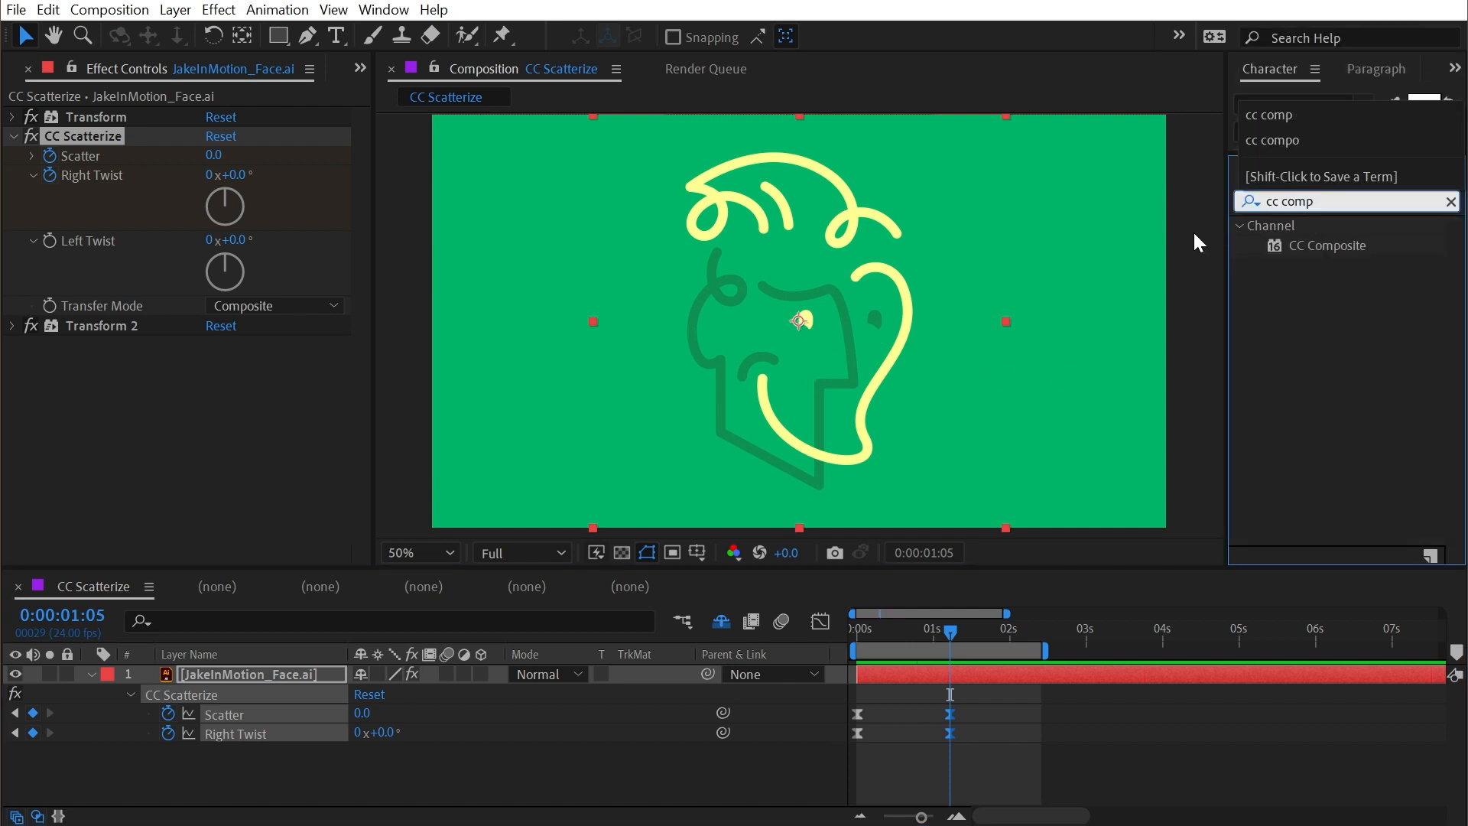